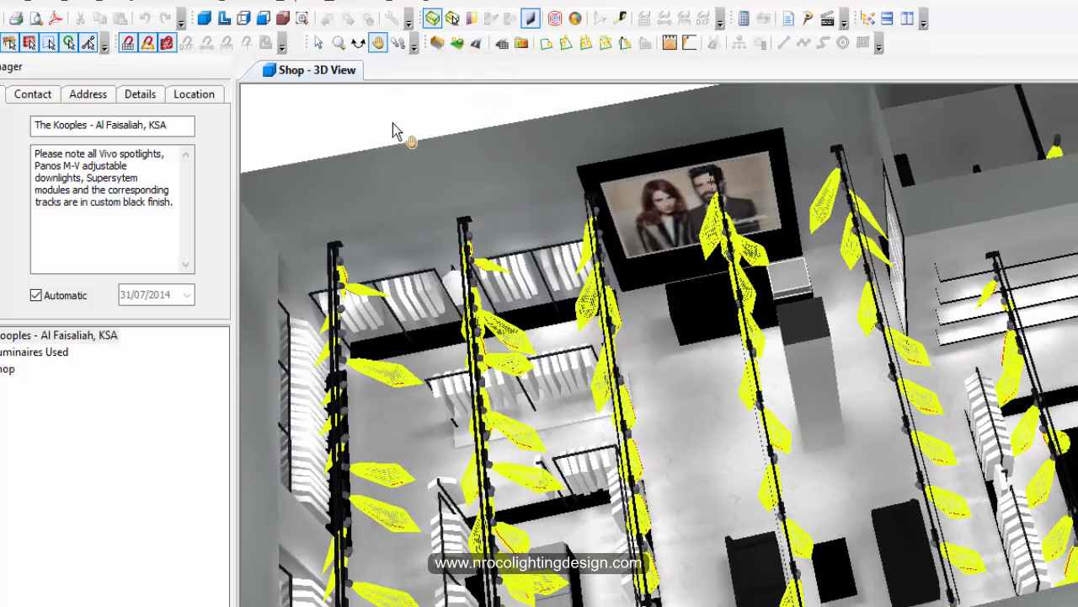
mouse_move(369, 42)
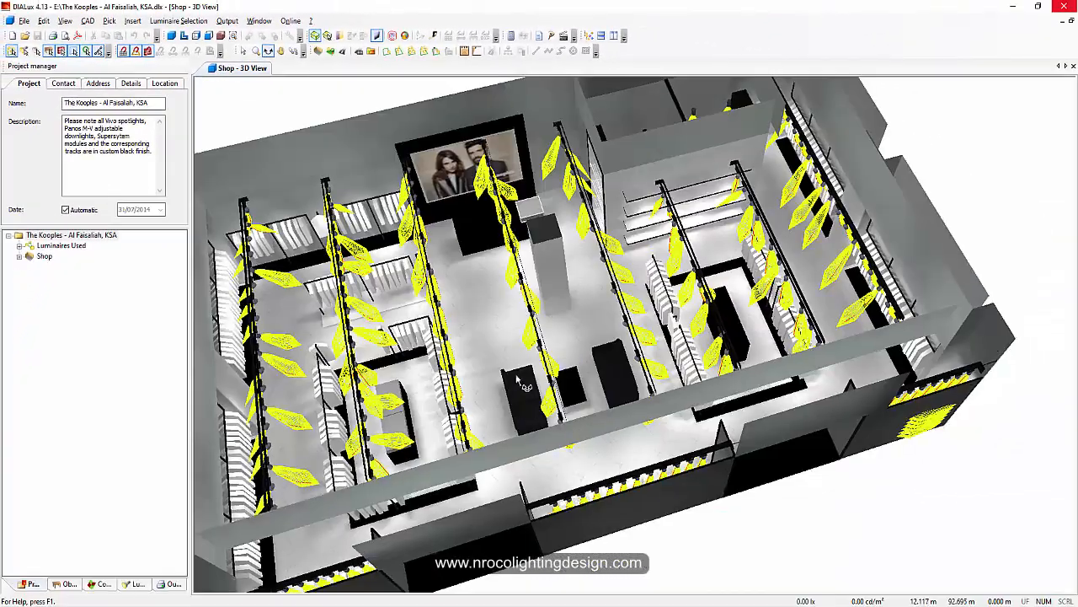
Step: Rotate the shop model to view it from a different angle
left_click_drag(519, 379, 580, 425)
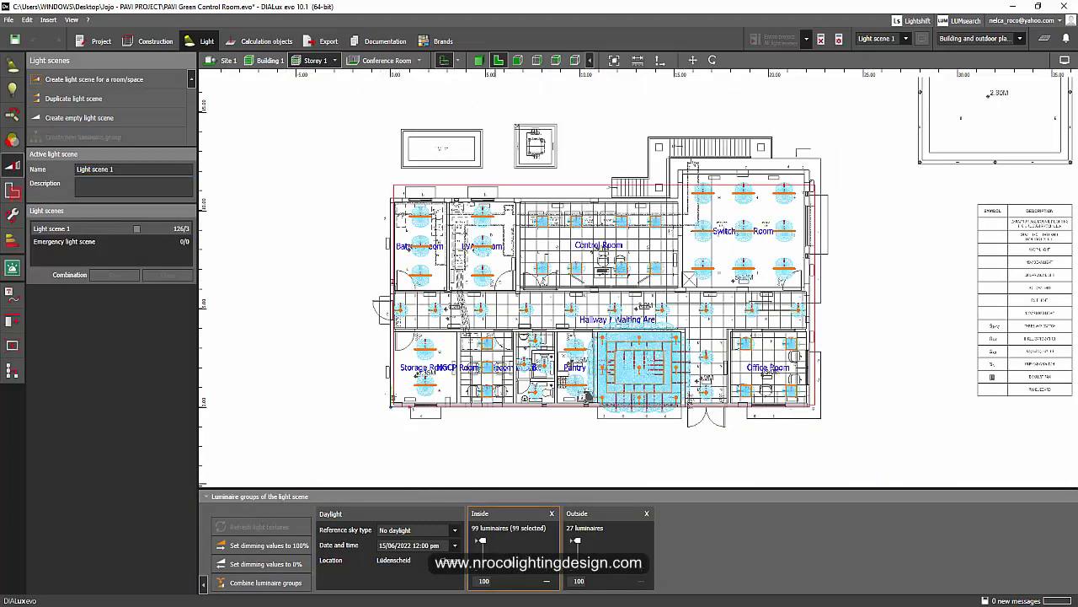
mouse_move(497, 552)
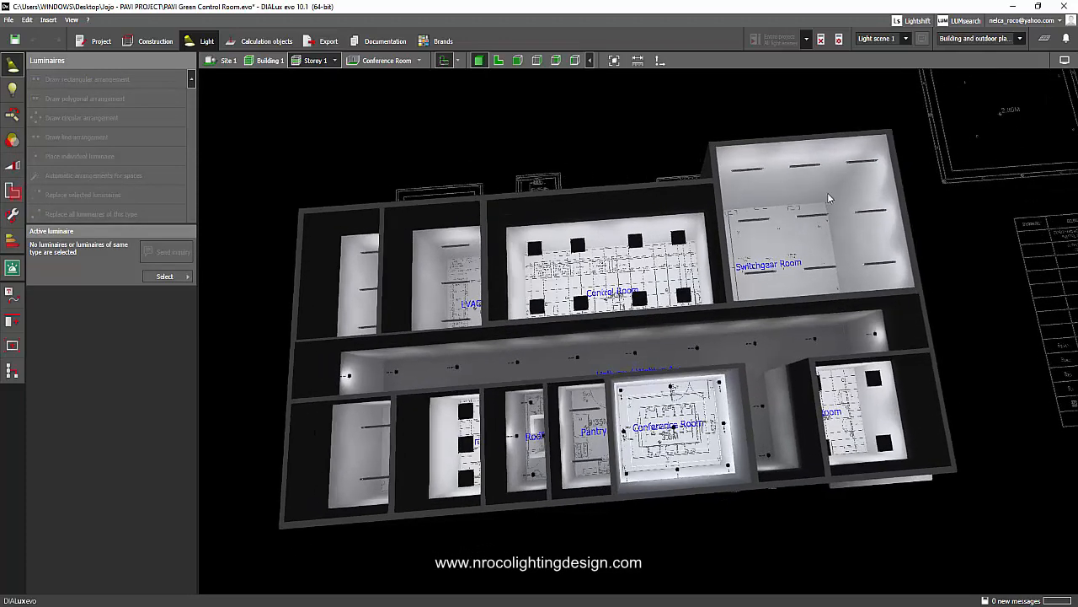
mouse_move(655, 212)
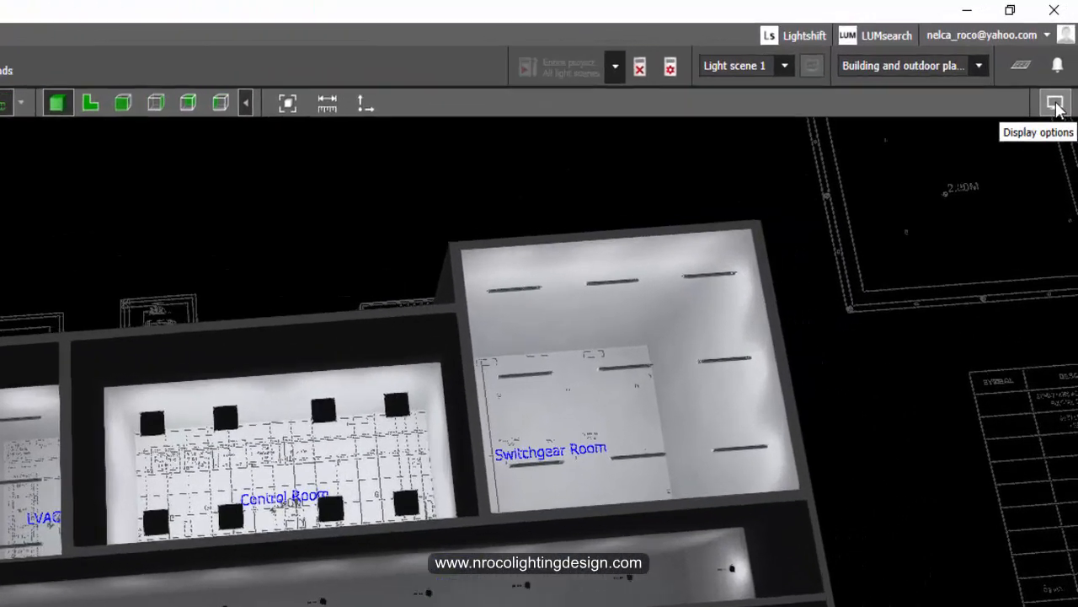
Step: Set Show light distribution curves first to Selected luminaires, then to All luminaires in Display options
left_click(1055, 104)
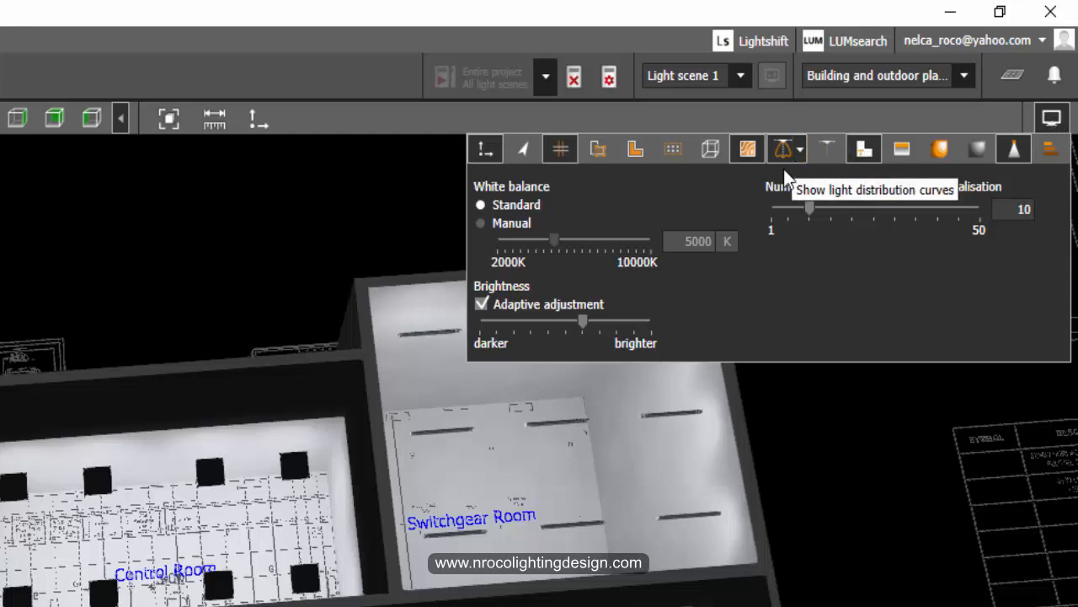
mouse_move(800, 155)
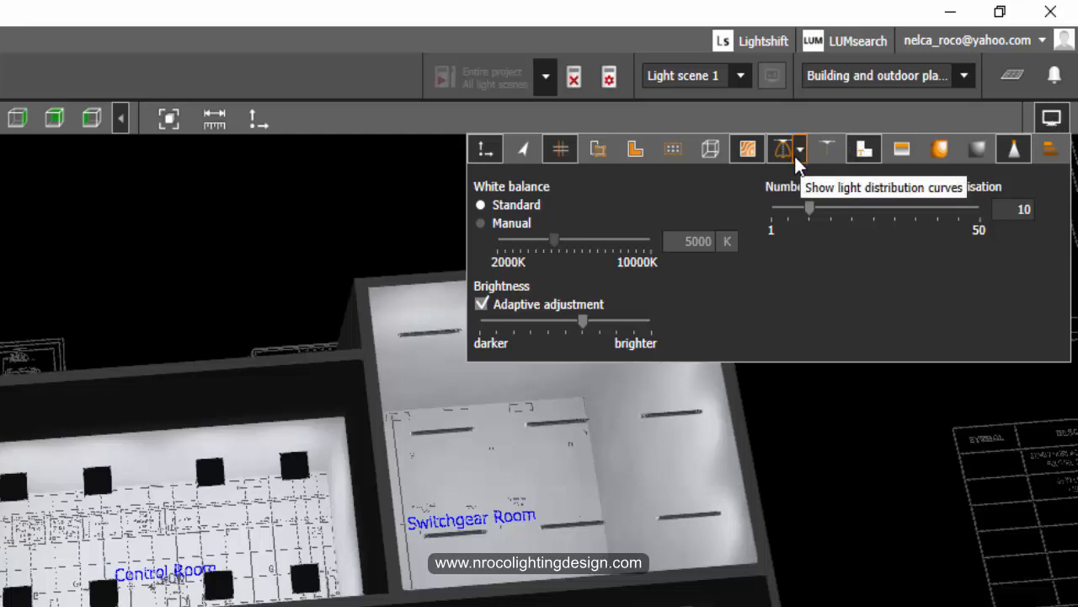
left_click(801, 148)
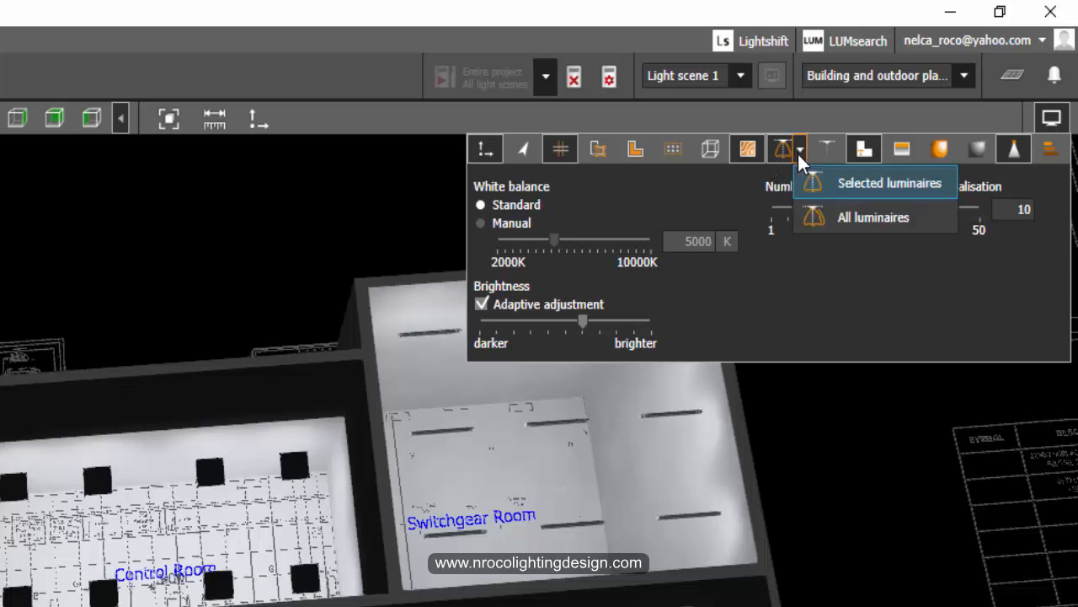
mouse_move(860, 199)
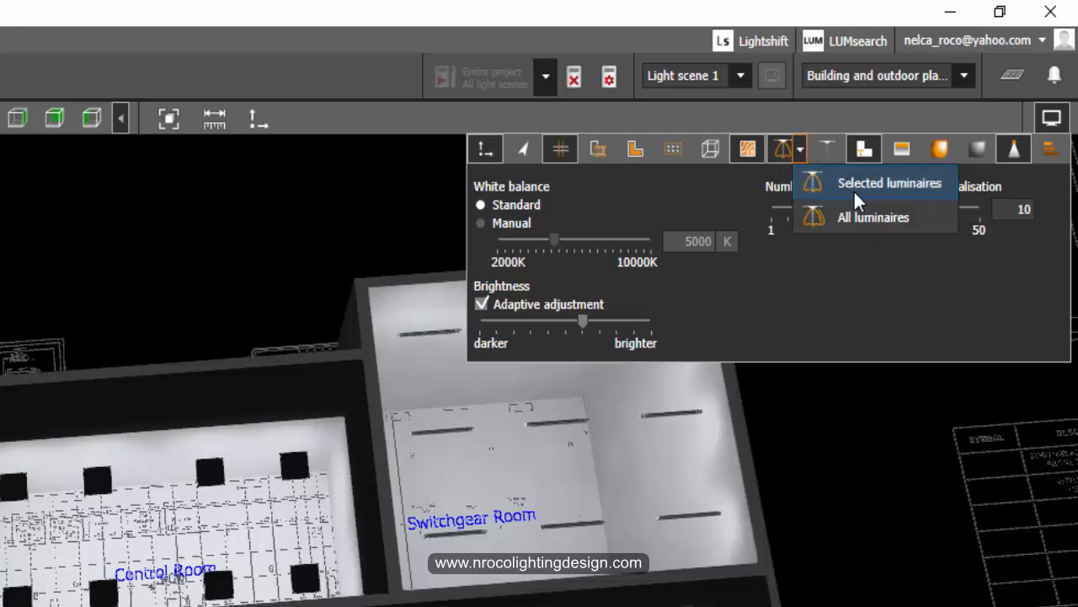
mouse_move(863, 195)
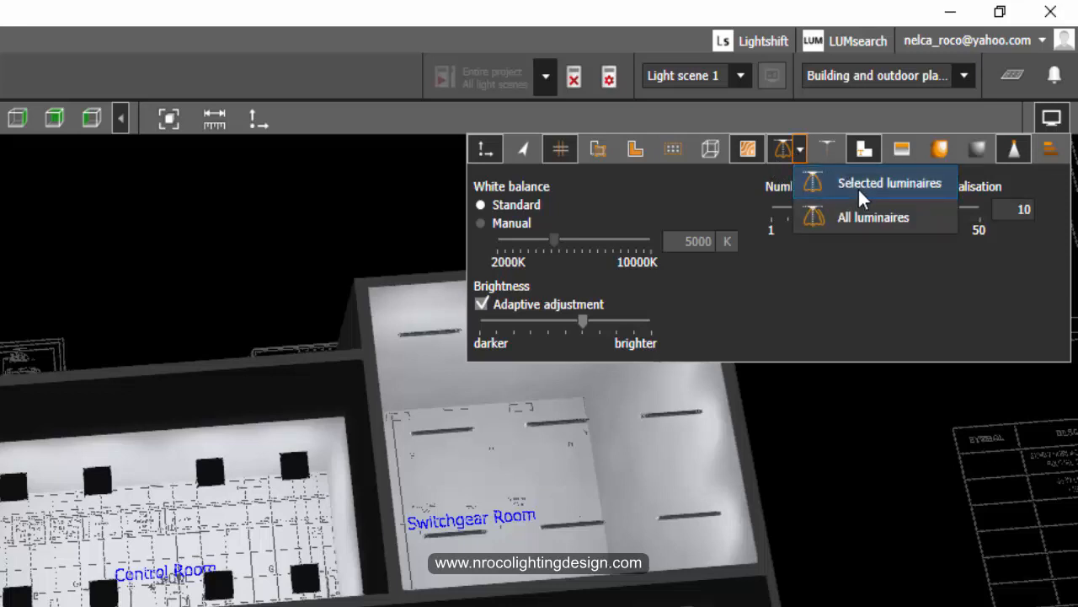
left_click(889, 182)
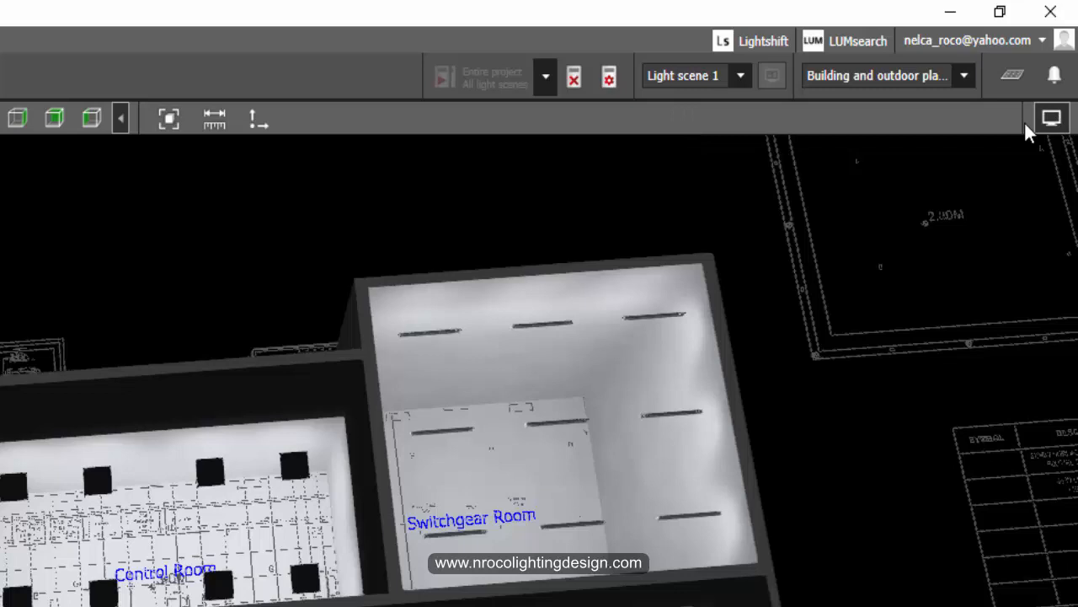
left_click(798, 148)
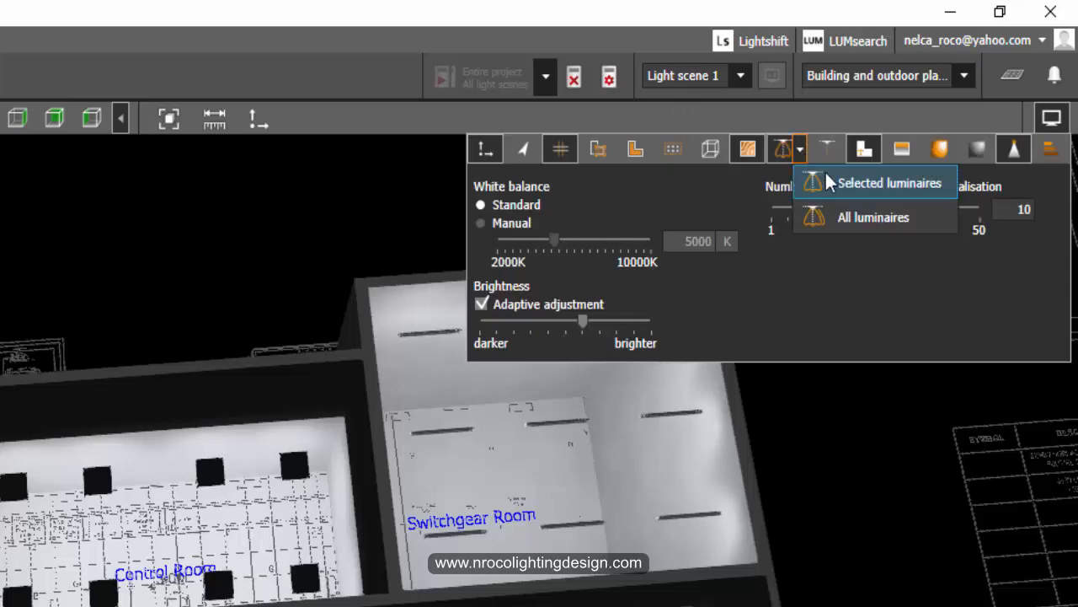
mouse_move(859, 229)
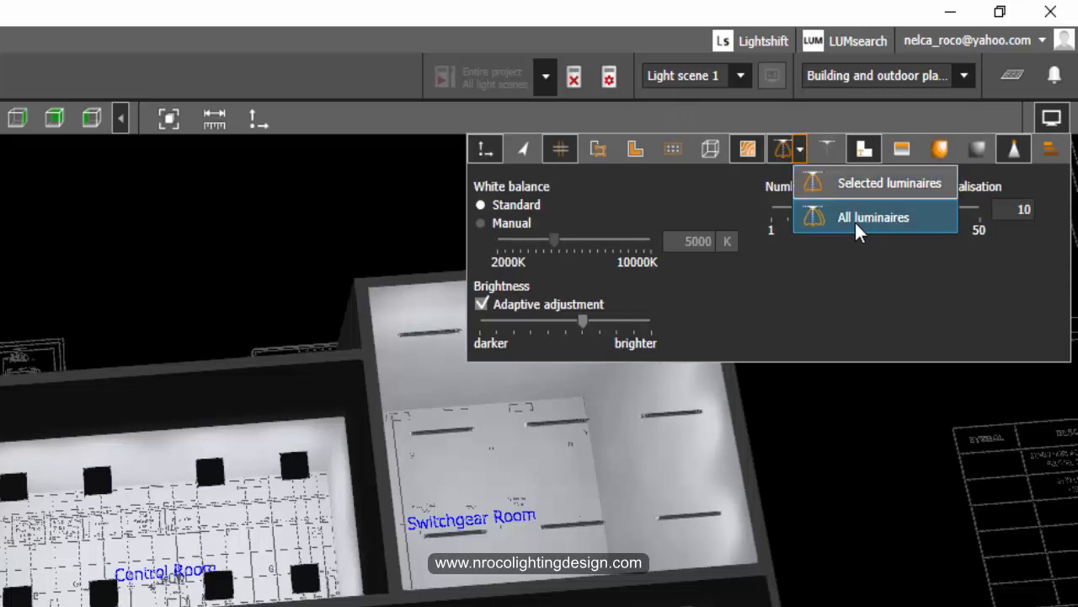
left_click(873, 216)
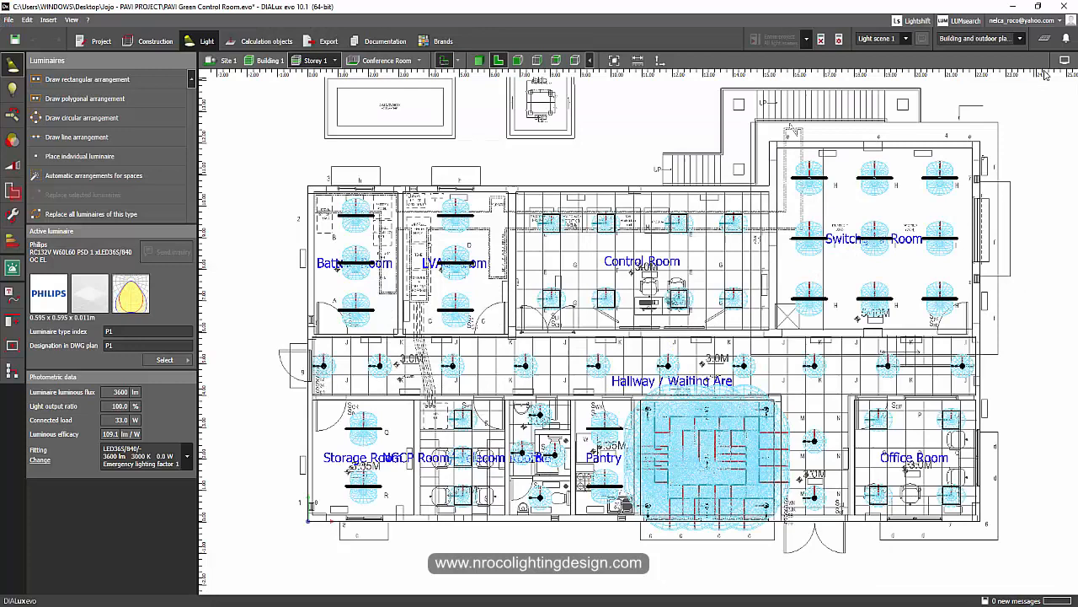
Step: Check the Display options, then orbit the building to inspect all distribution curves in 3D
left_click(929, 75)
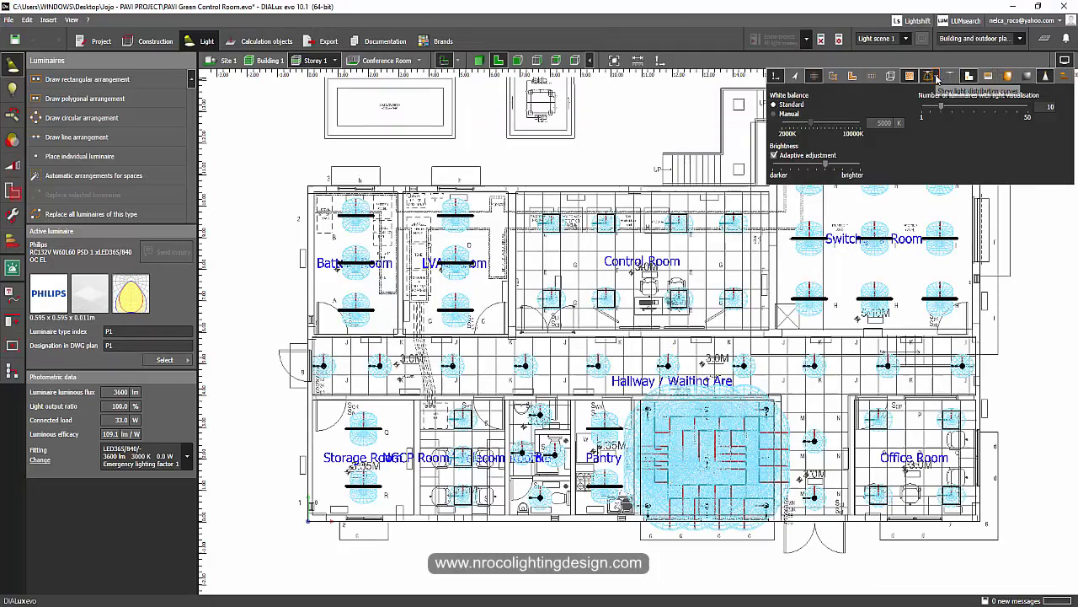
left_click(927, 74)
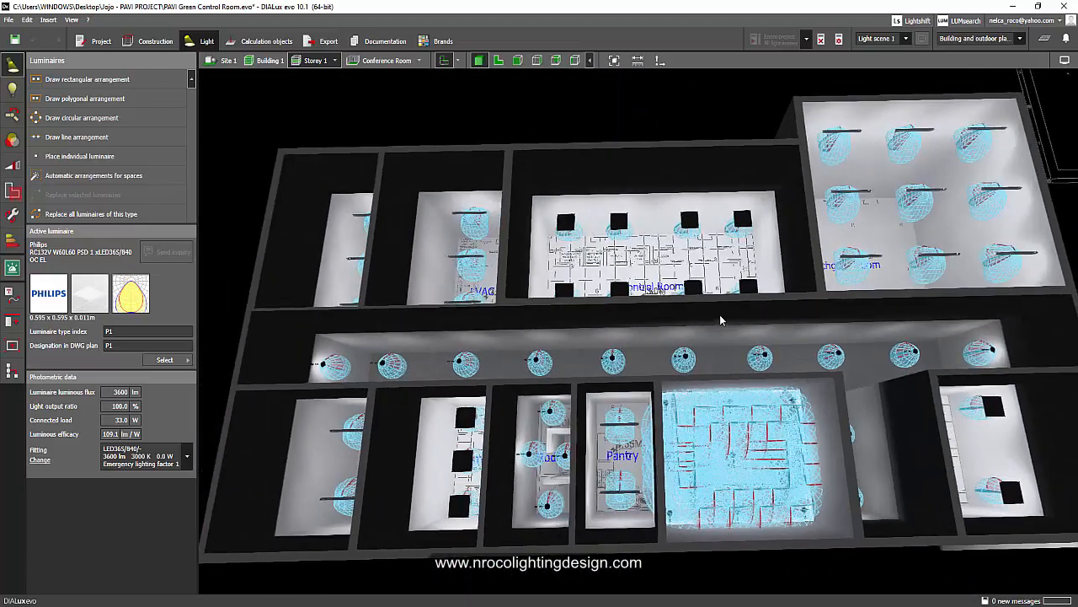
left_click_drag(721, 320, 699, 361)
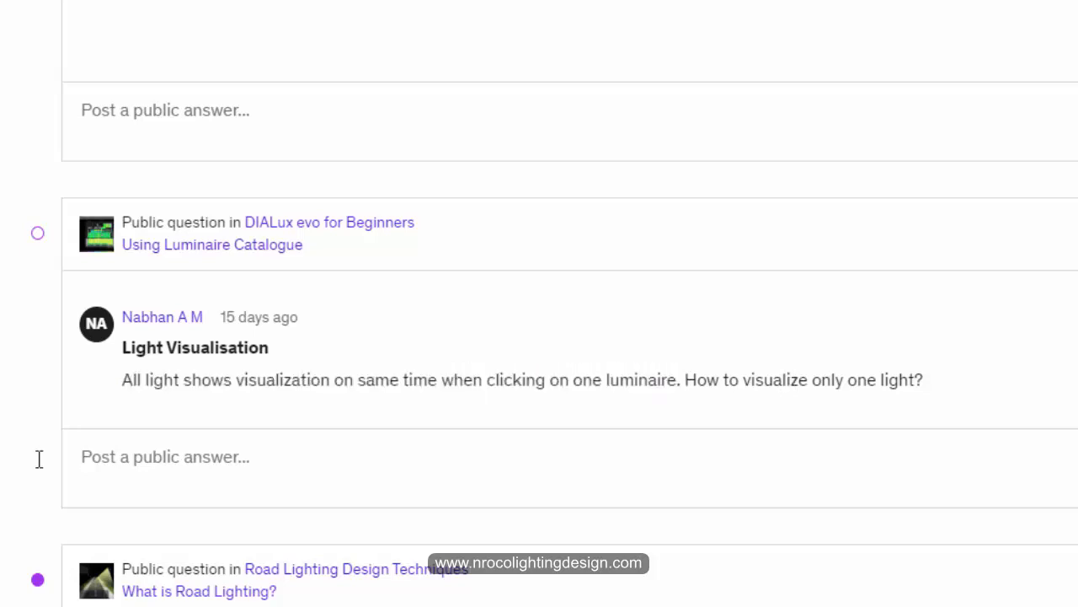
mouse_move(819, 390)
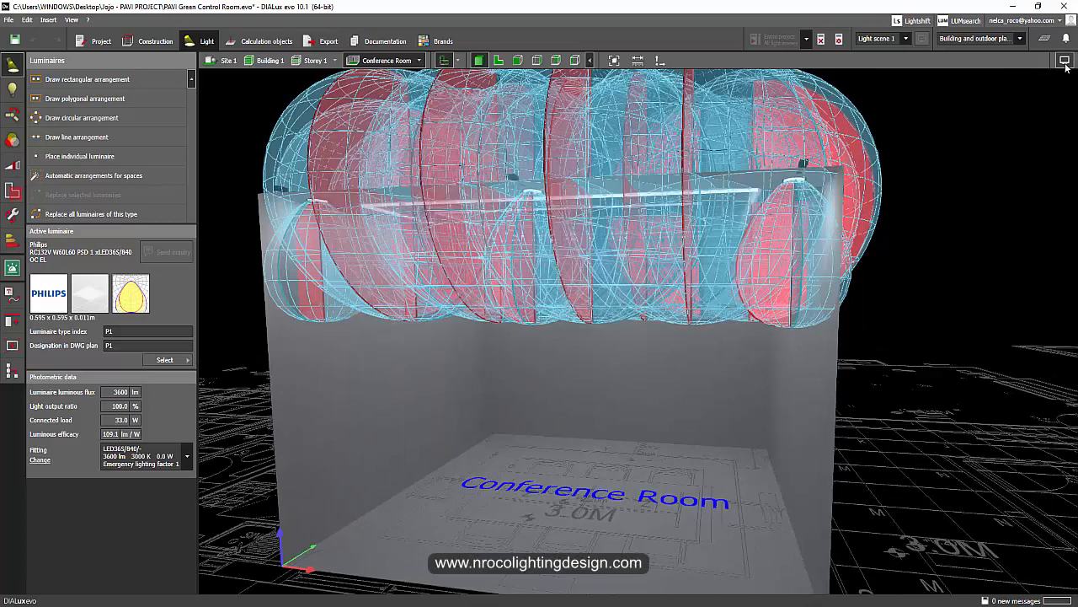
Step: Set distribution curves to Selected luminaires and pick one conference room ceiling luminaire to show its curve
left_click(935, 76)
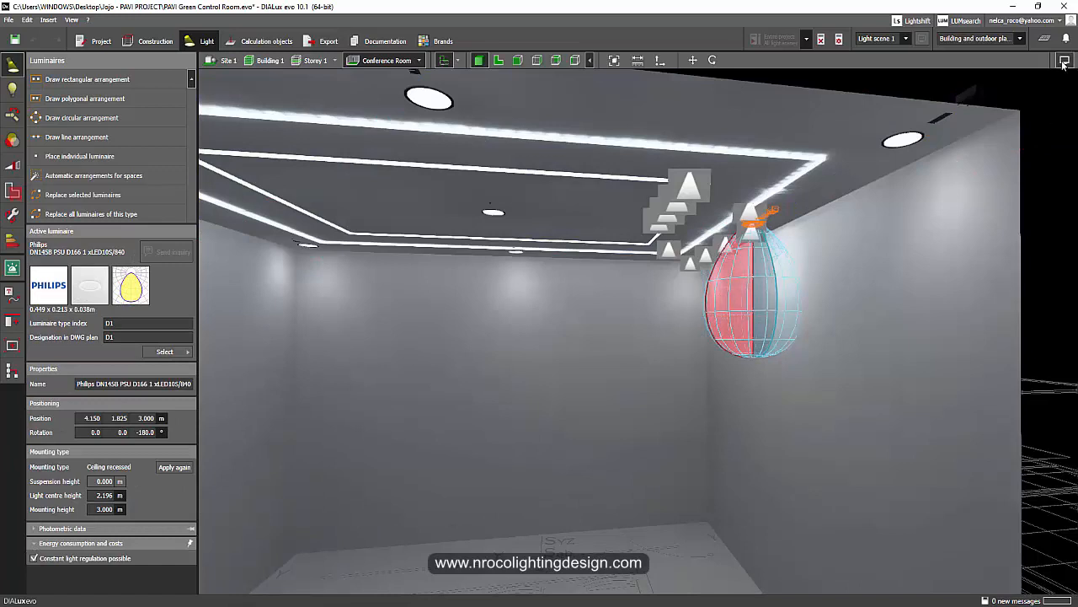
left_click(1065, 60)
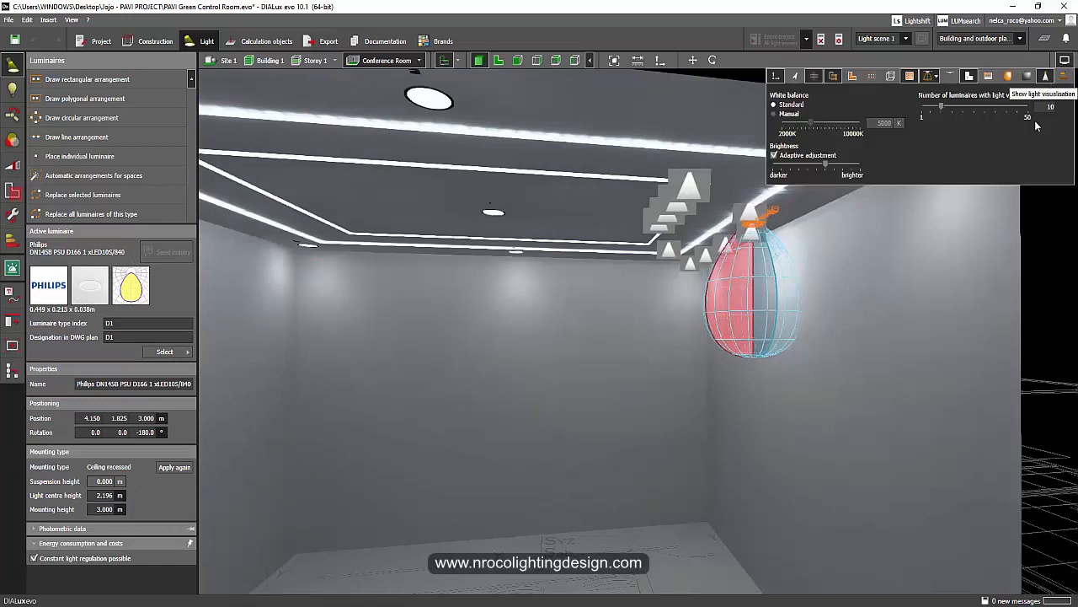
left_click(819, 41)
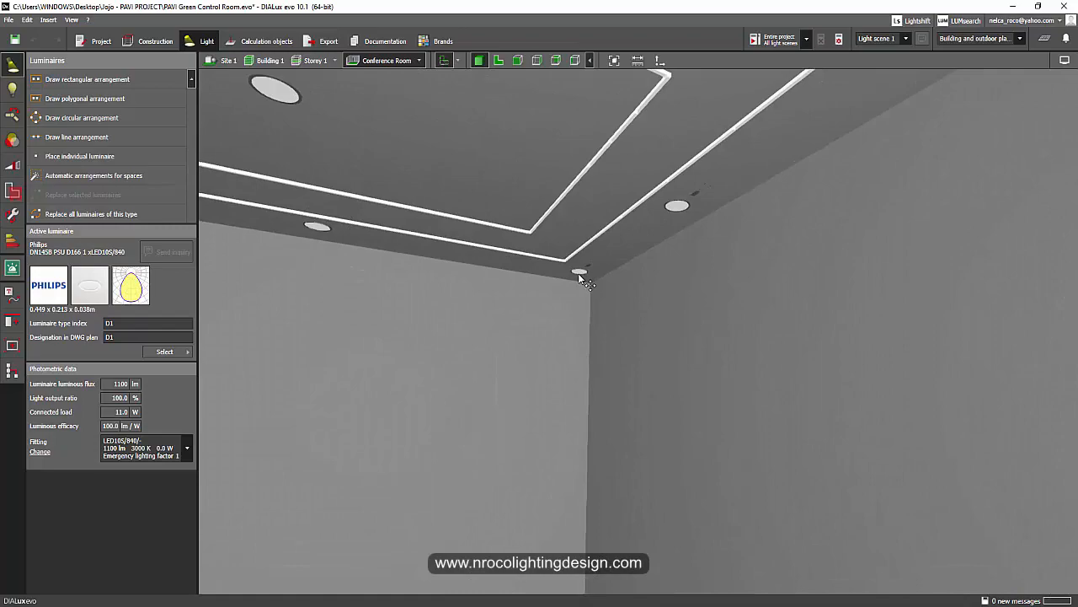
left_click(581, 273)
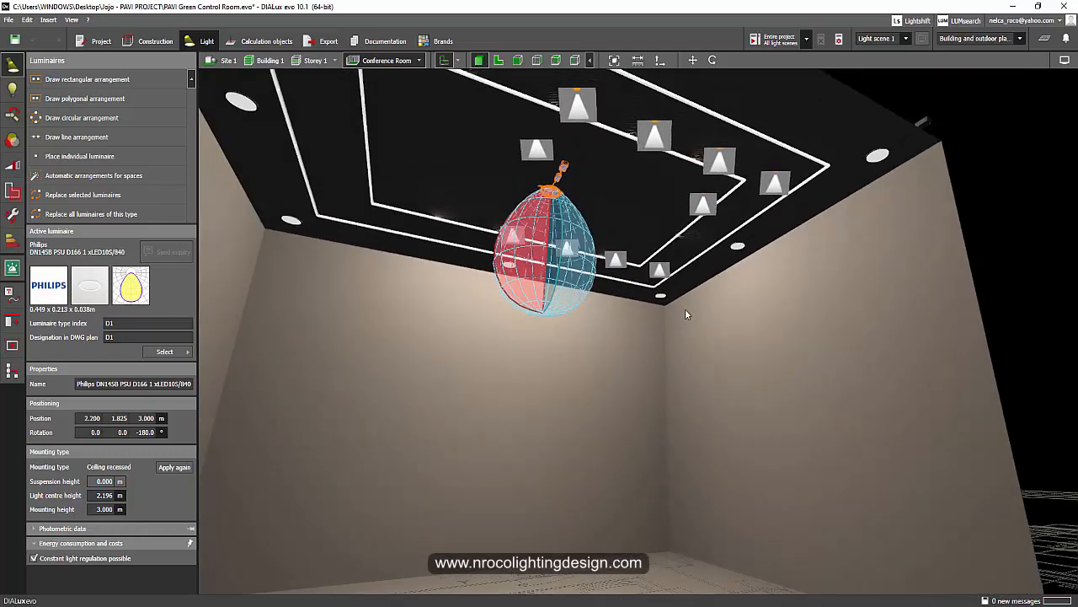
left_click_drag(687, 315, 699, 384)
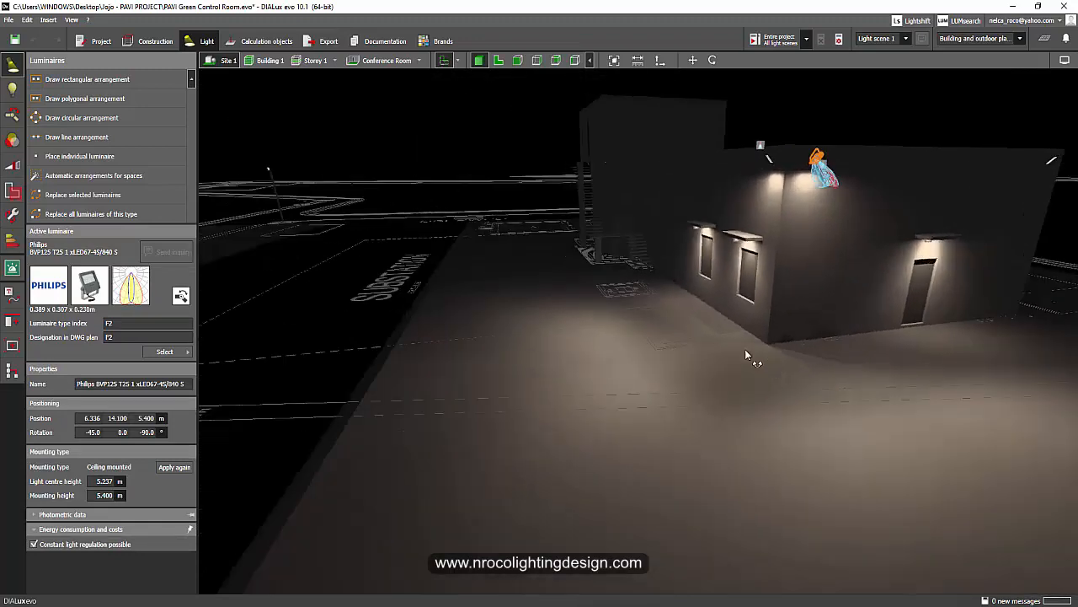
left_click_drag(745, 354, 687, 413)
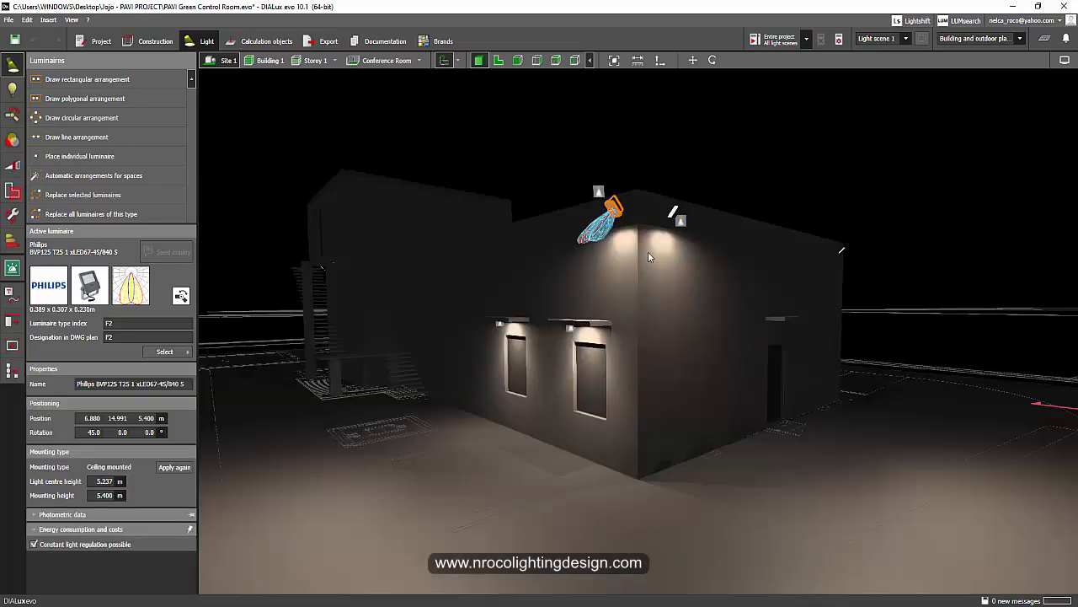
mouse_move(704, 243)
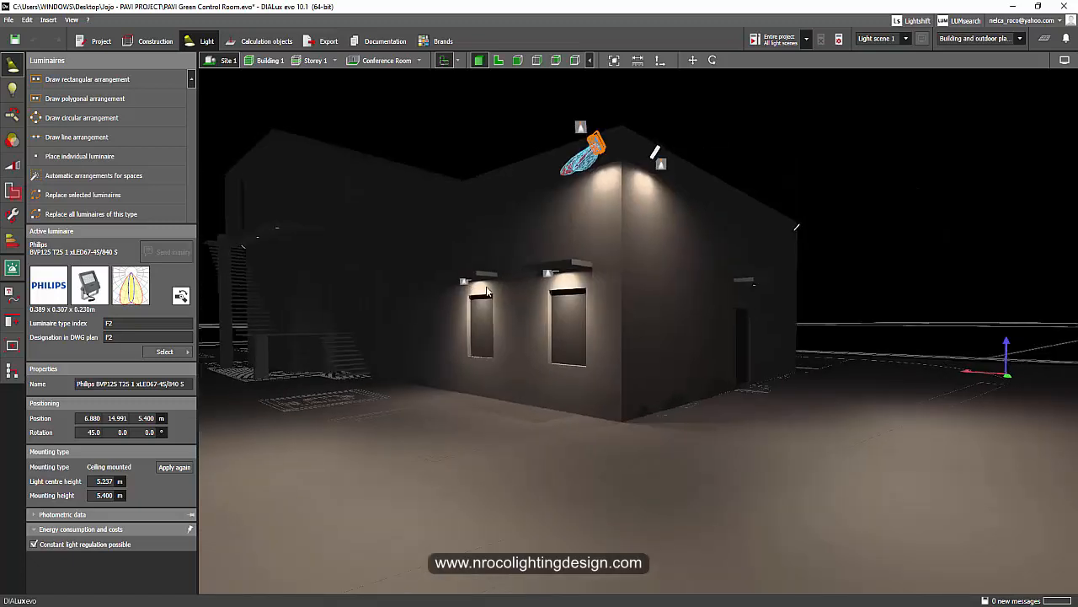
left_click_drag(489, 290, 792, 268)
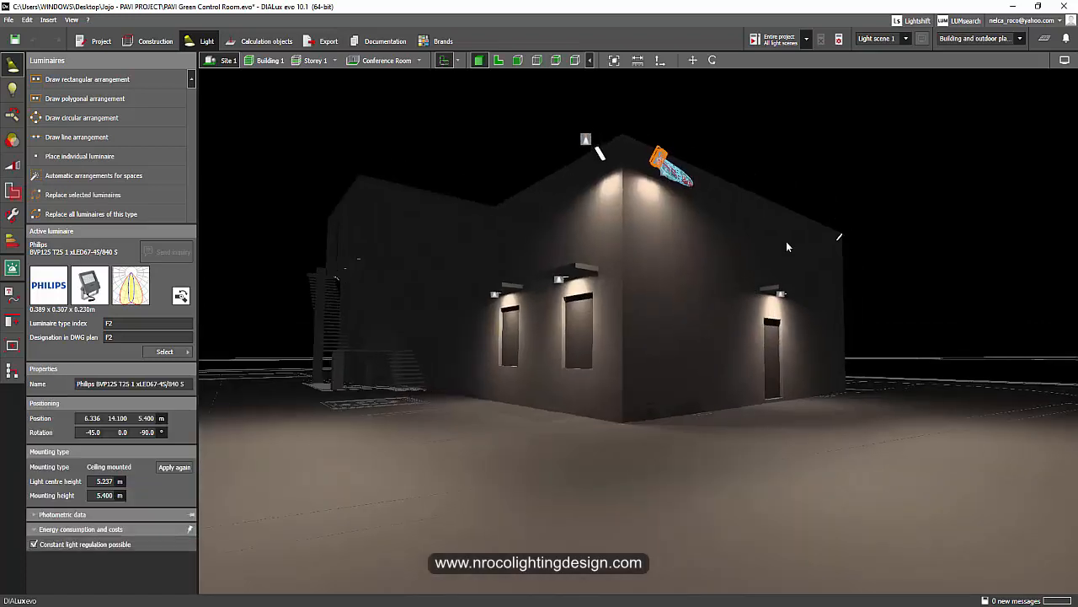
left_click_drag(789, 246, 542, 217)
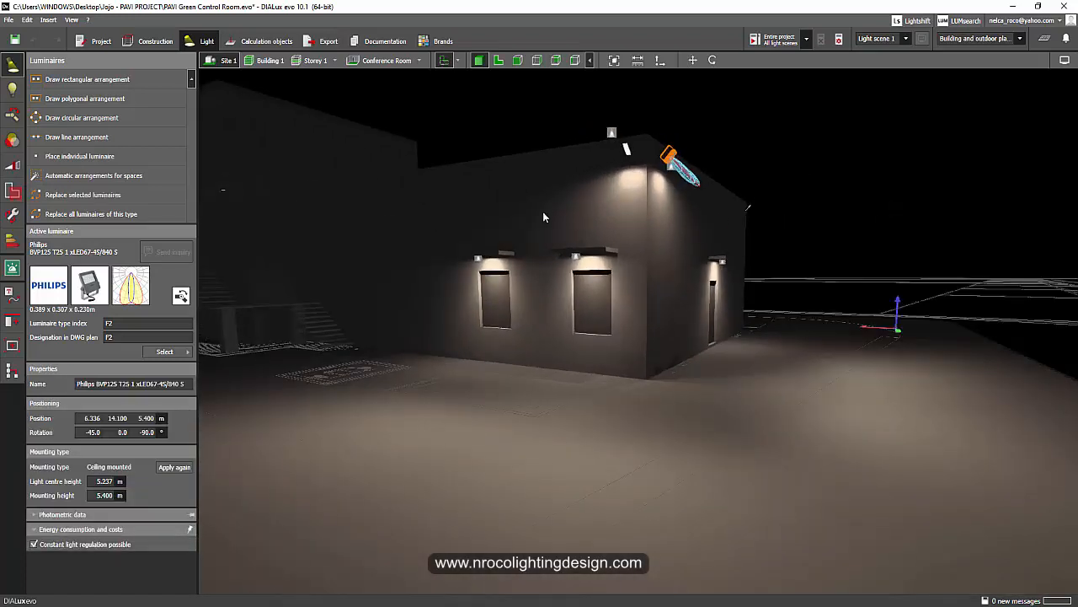
left_click_drag(542, 216, 573, 240)
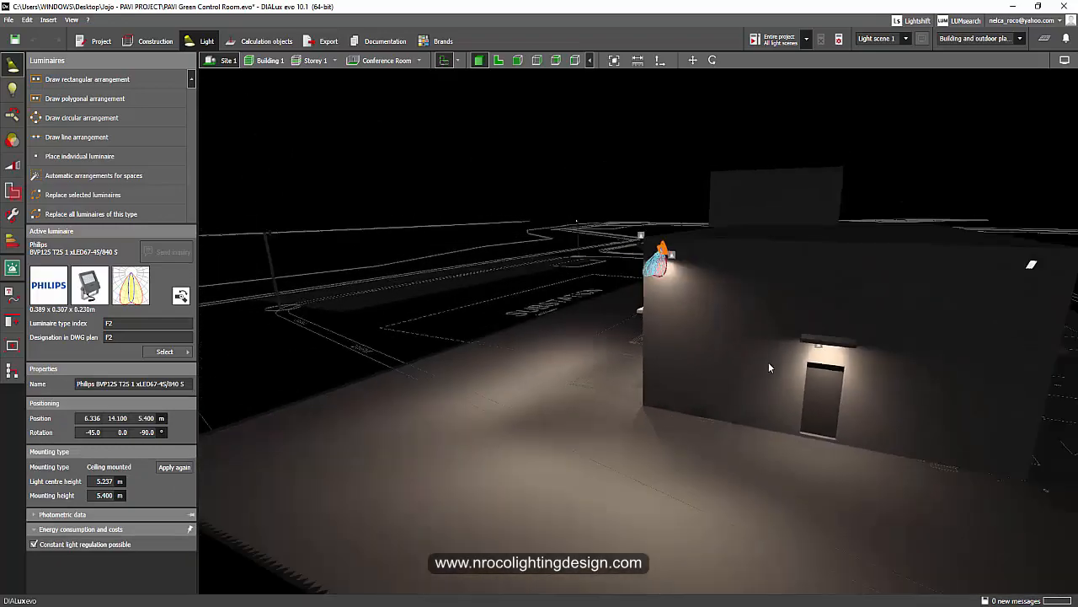
left_click_drag(769, 367, 647, 398)
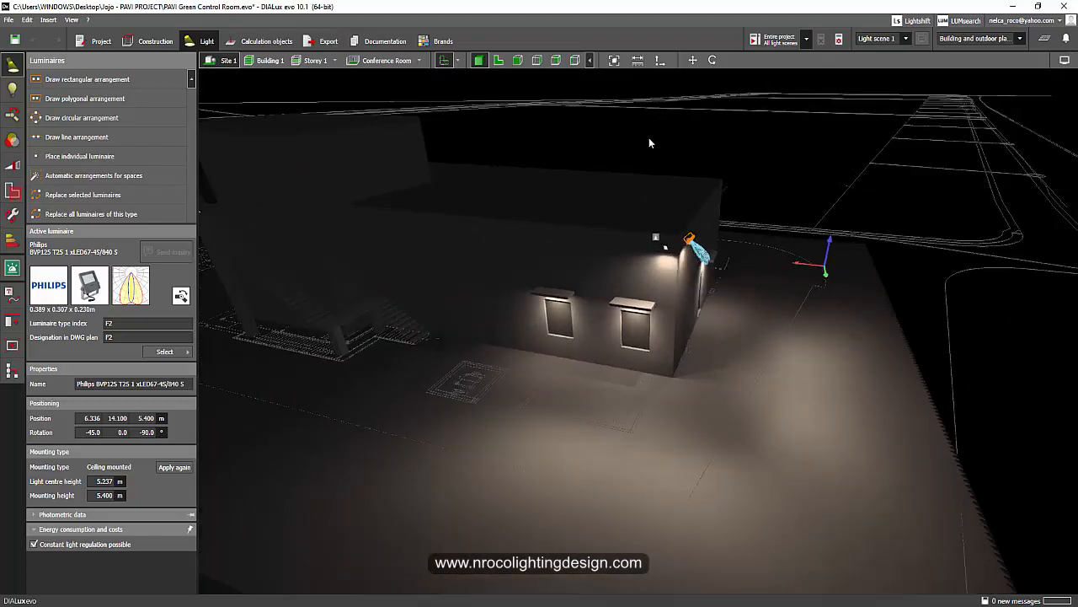
Step: Start Rotate on the corner wall luminaire from its context menu
right_click(690, 242)
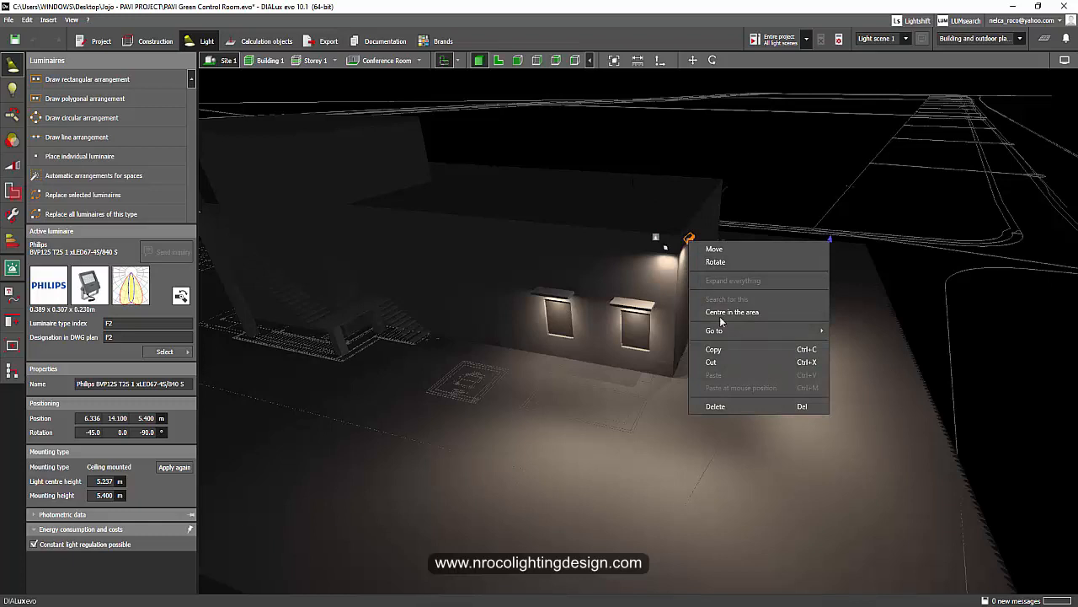
left_click(715, 250)
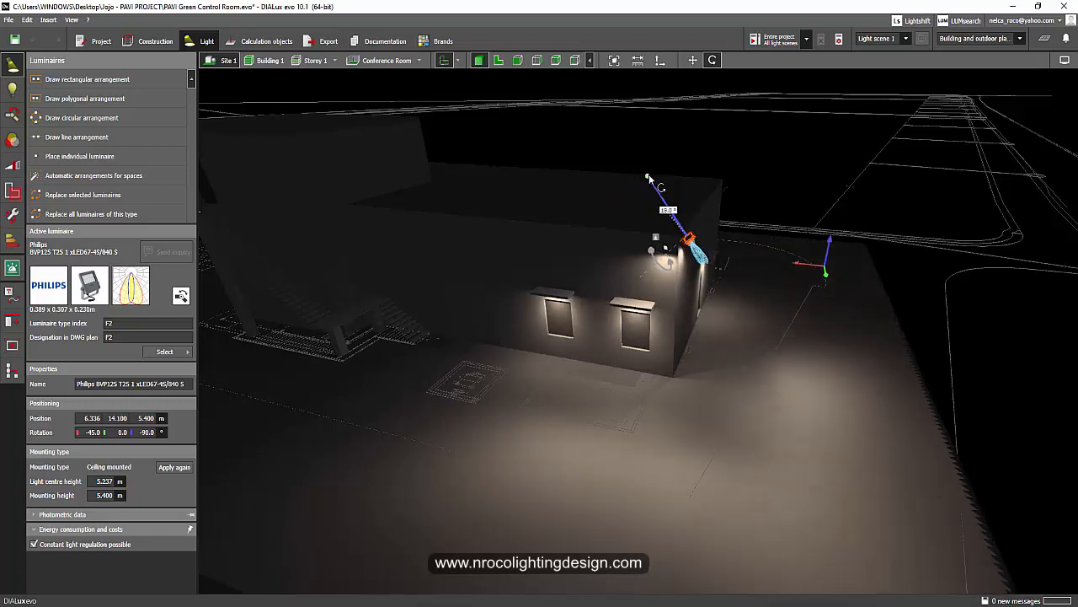
mouse_move(771, 177)
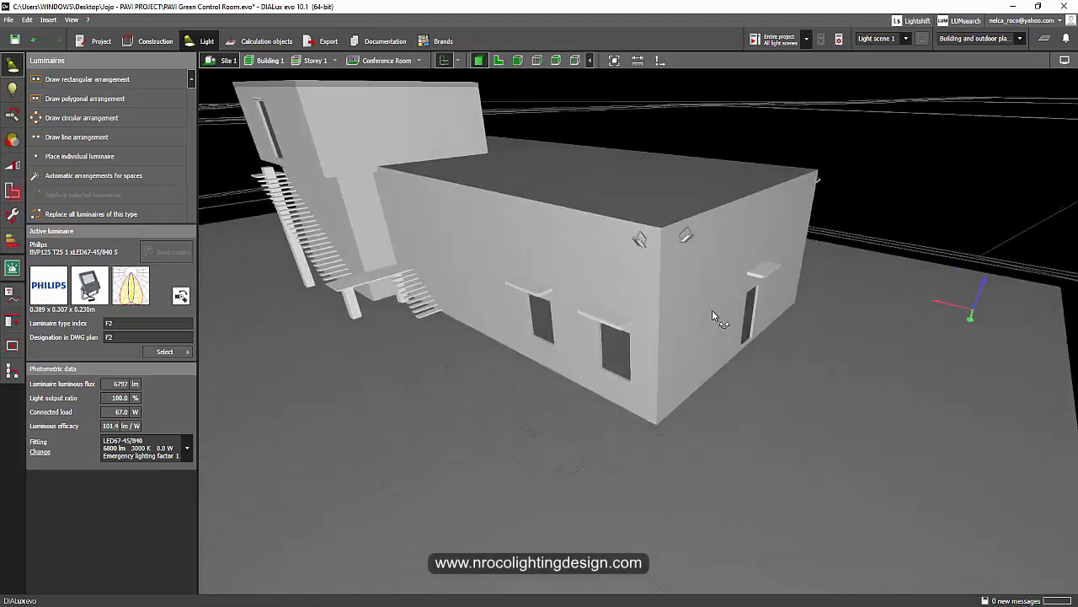
Step: Orbit to the long side wall to bring the four canopy downlights into view
left_click_drag(716, 316, 654, 210)
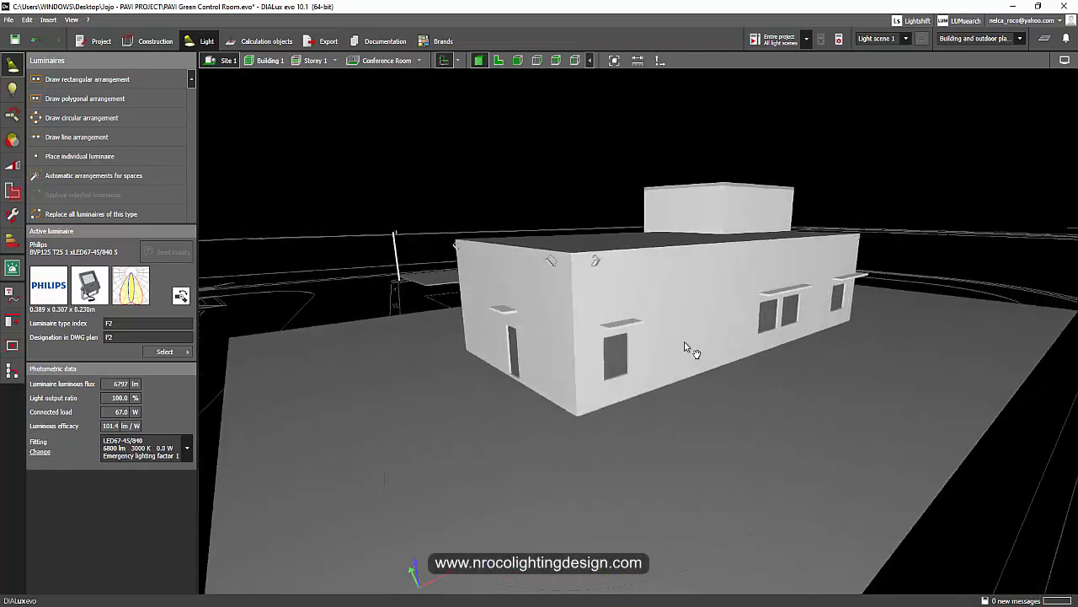
left_click_drag(687, 347, 569, 303)
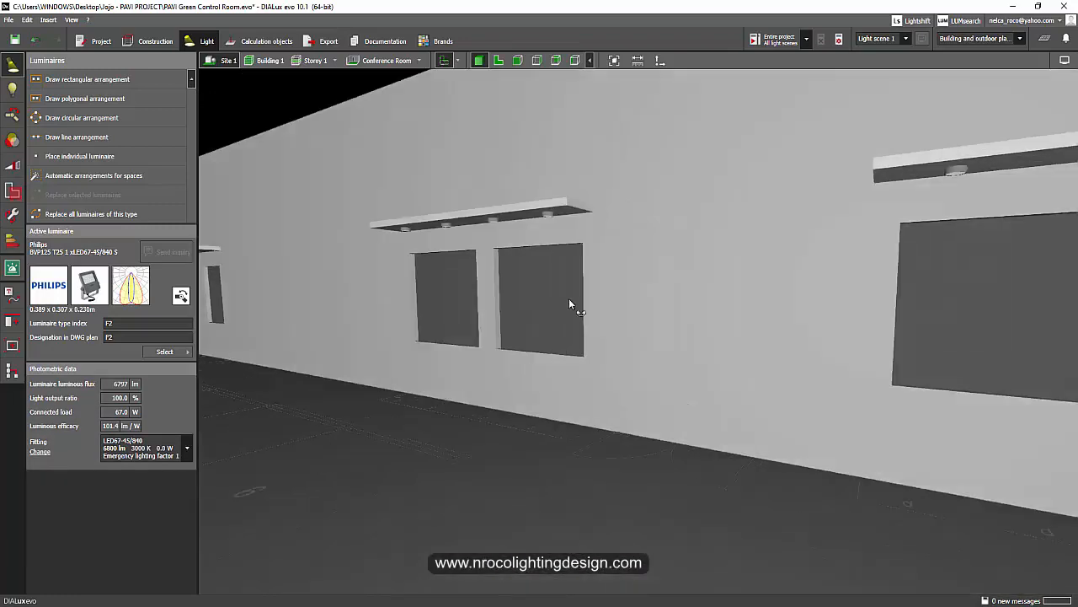
left_click_drag(573, 303, 772, 305)
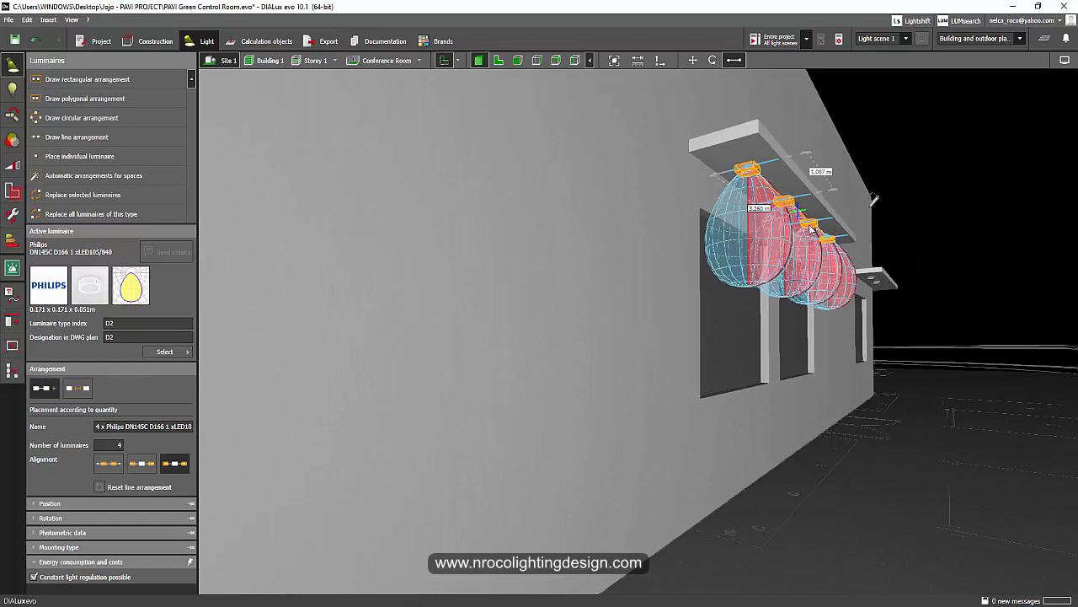
Step: Select the canopy above the windows in Construction mode and return to Light mode
left_click(155, 41)
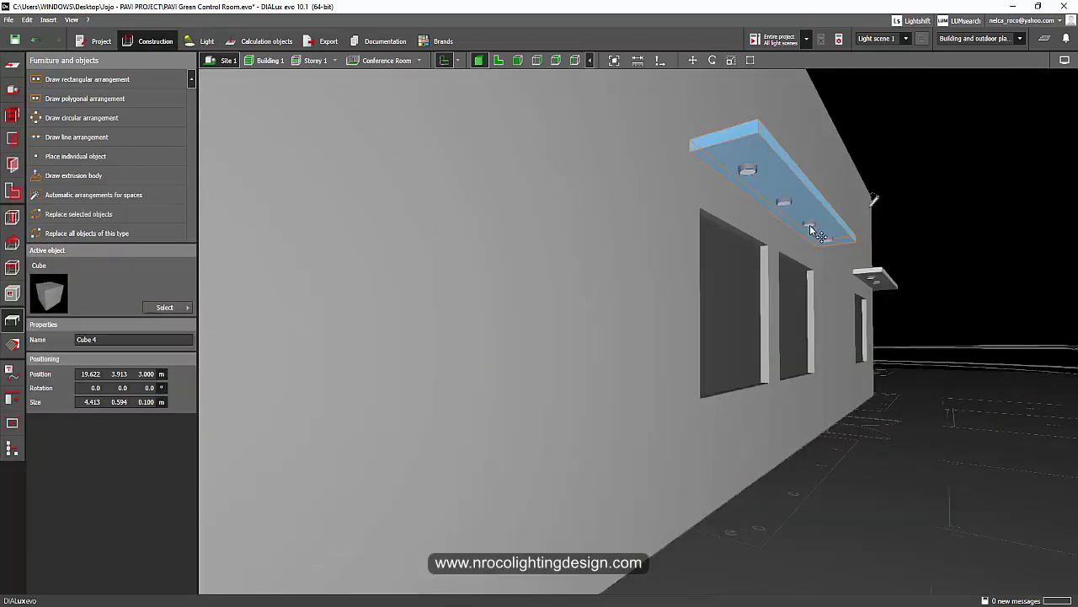
left_click(205, 40)
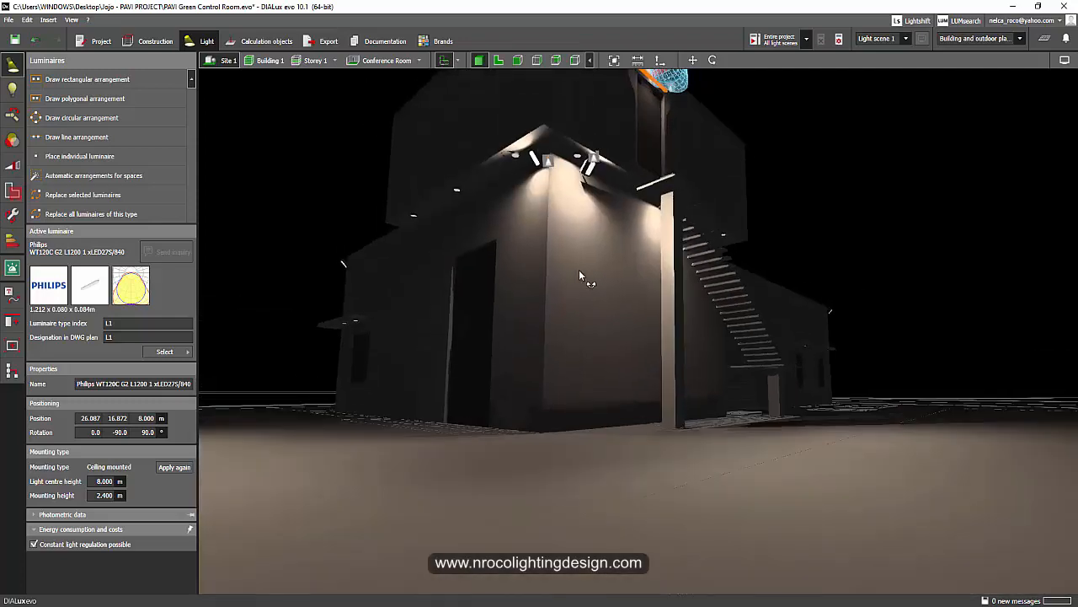
Step: Pull back to the whole site, orbit around the street-pole luminaire and approach the building
left_click_drag(579, 276, 686, 310)
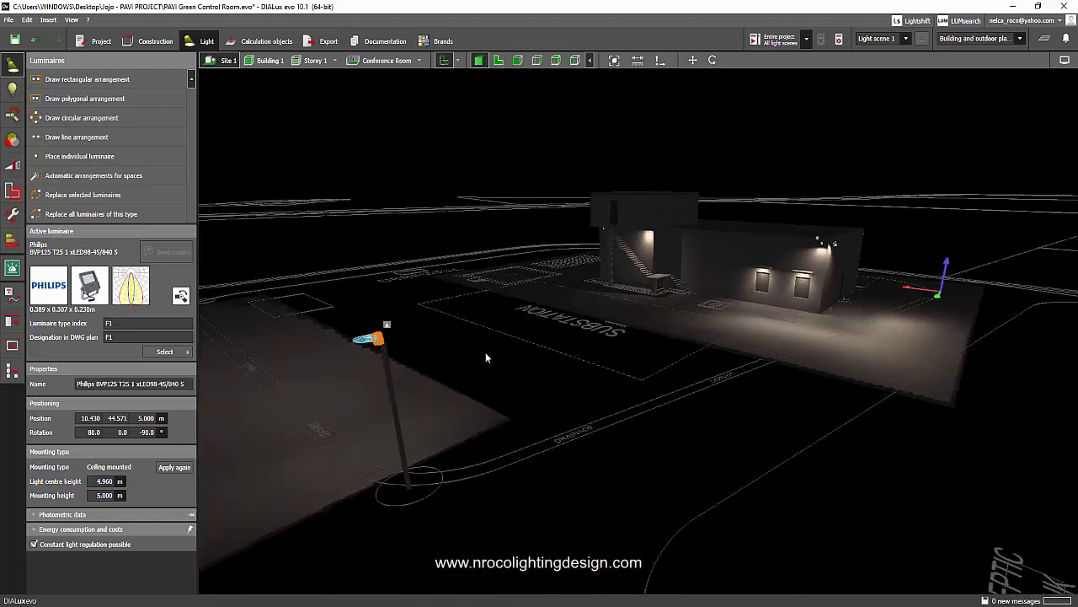
left_click_drag(485, 357, 642, 364)
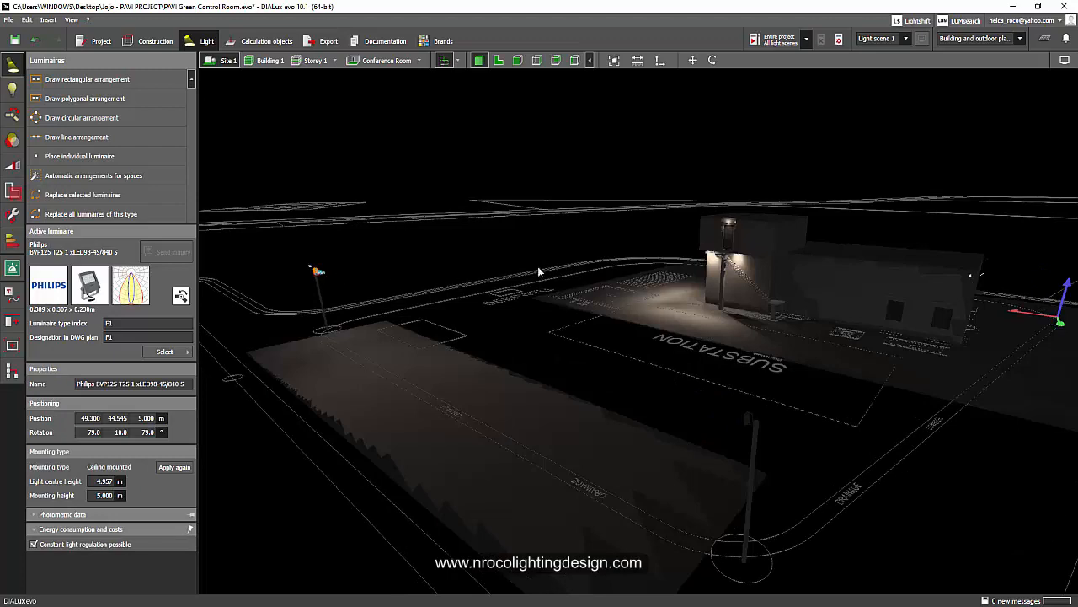
left_click_drag(539, 271, 627, 268)
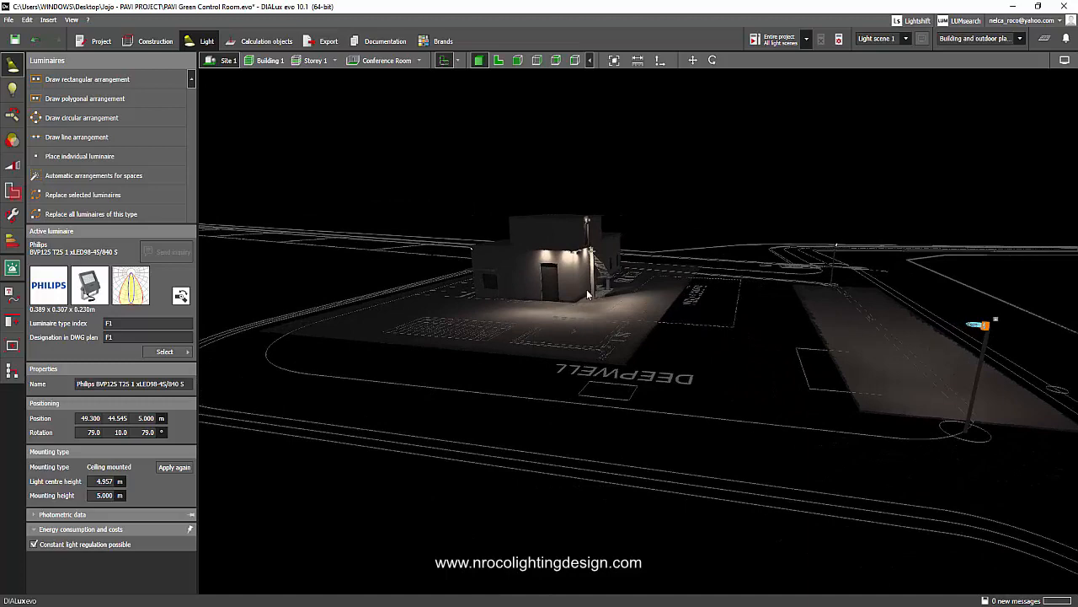
left_click_drag(586, 295, 666, 323)
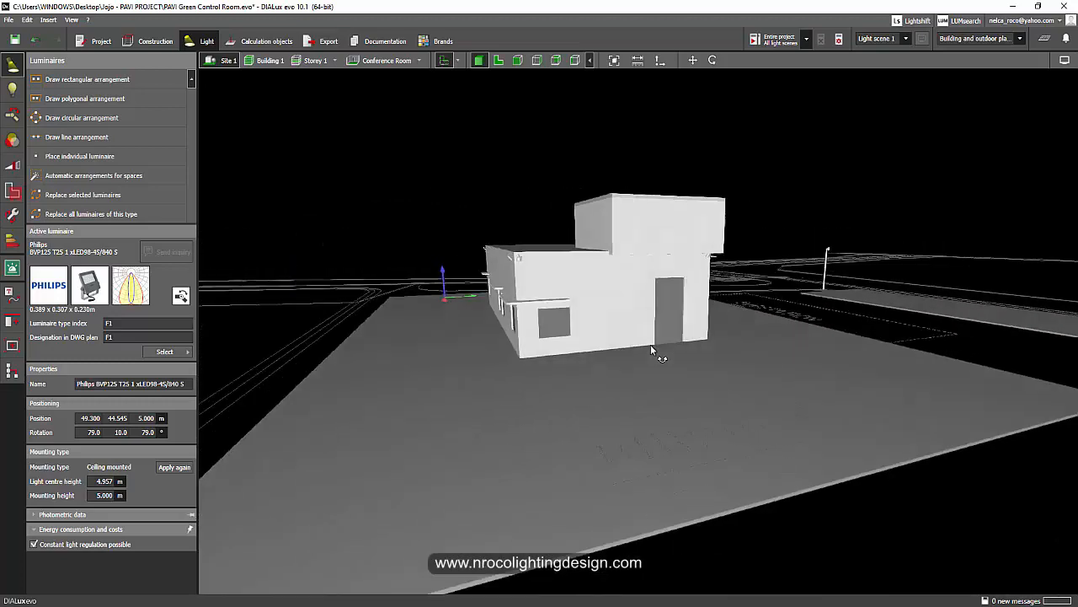
left_click_drag(654, 348, 839, 293)
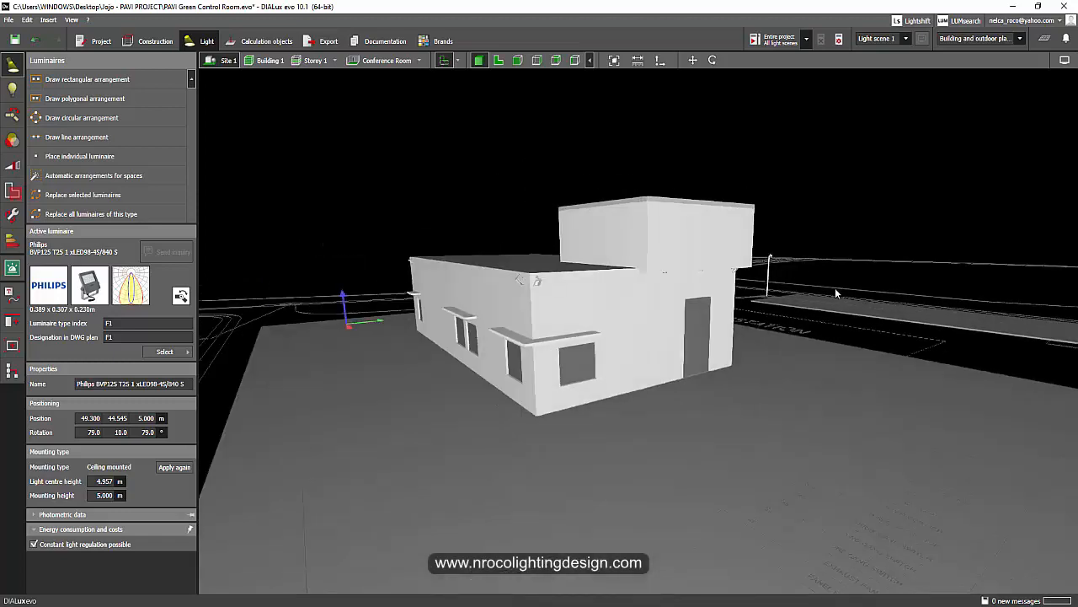
left_click_drag(839, 293, 508, 182)
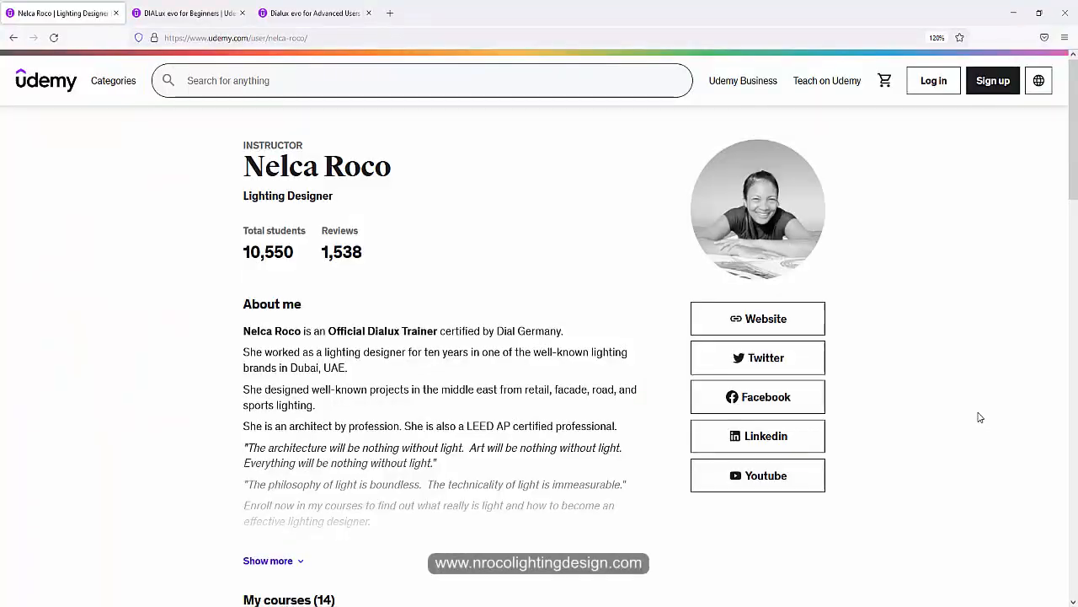
Step: Scroll the instructor profile and switch to Nelca Roco's Amazon author books page
scroll("down", 3)
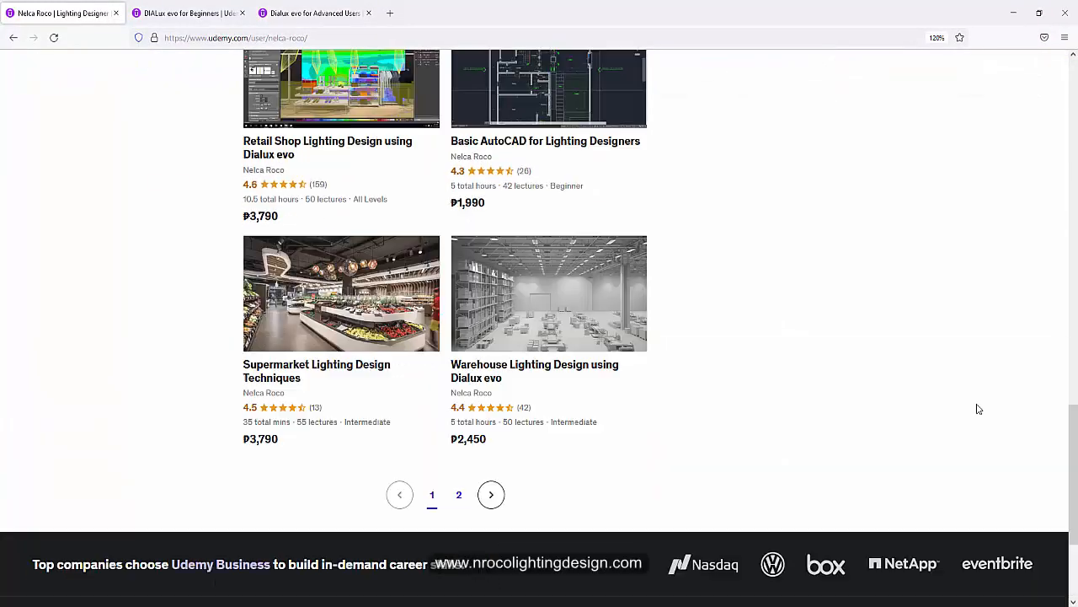
scroll("up", 3)
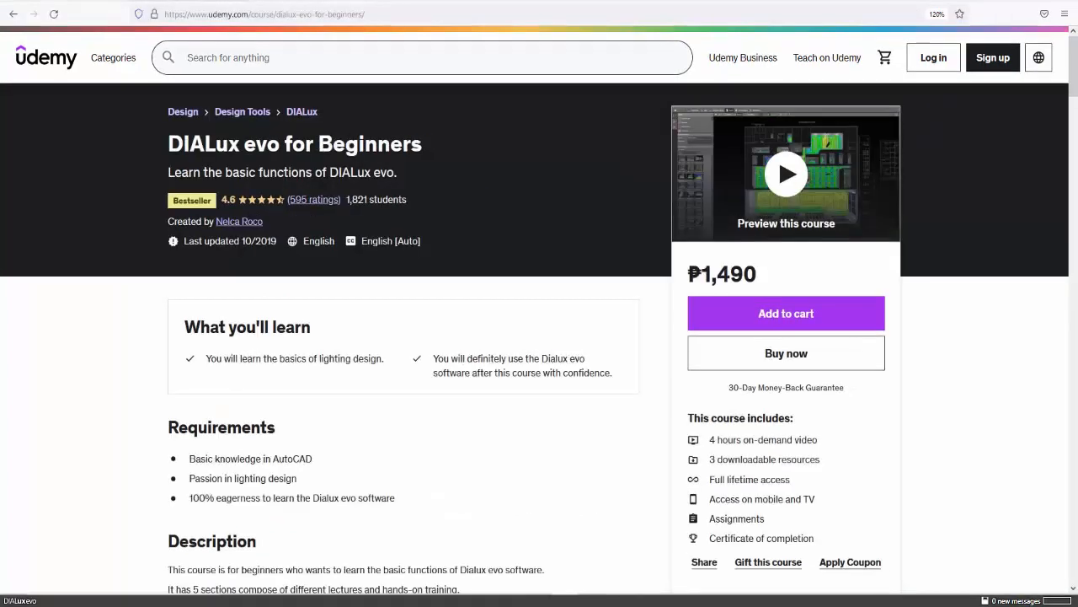
left_click(239, 221)
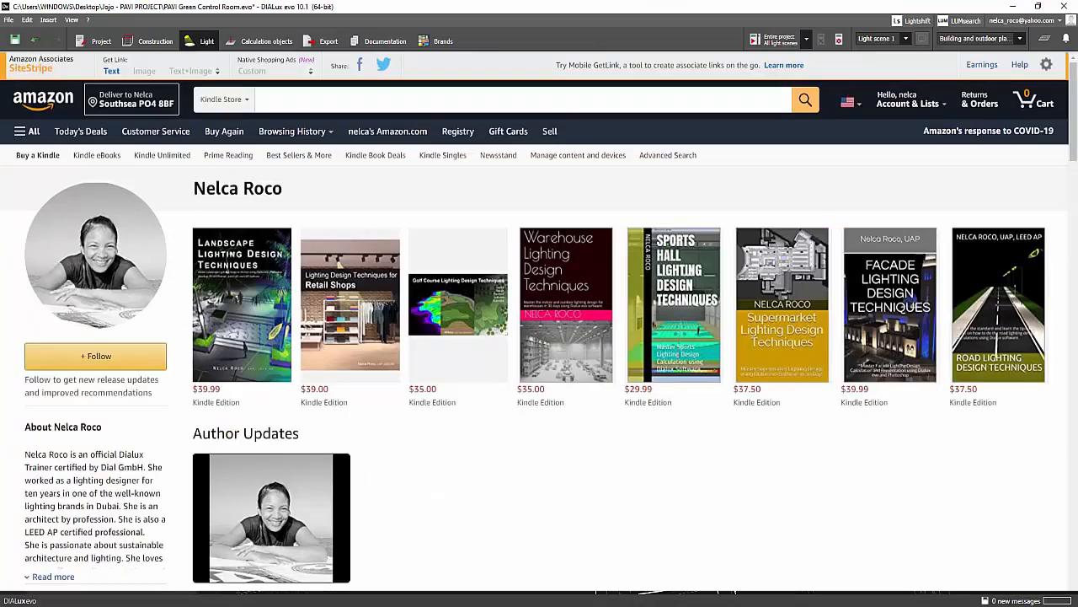